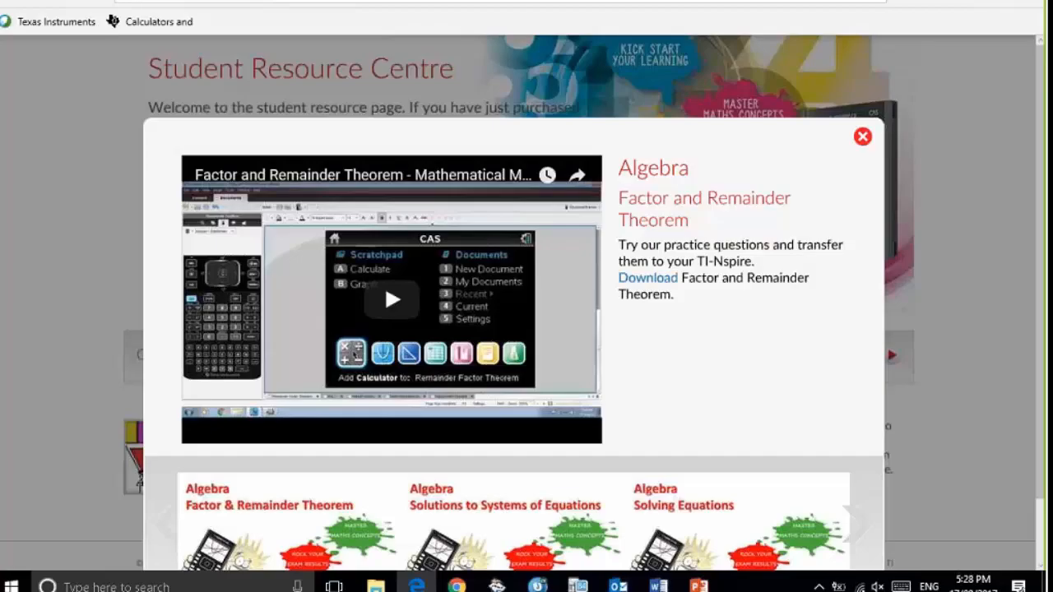
mouse_move(987, 168)
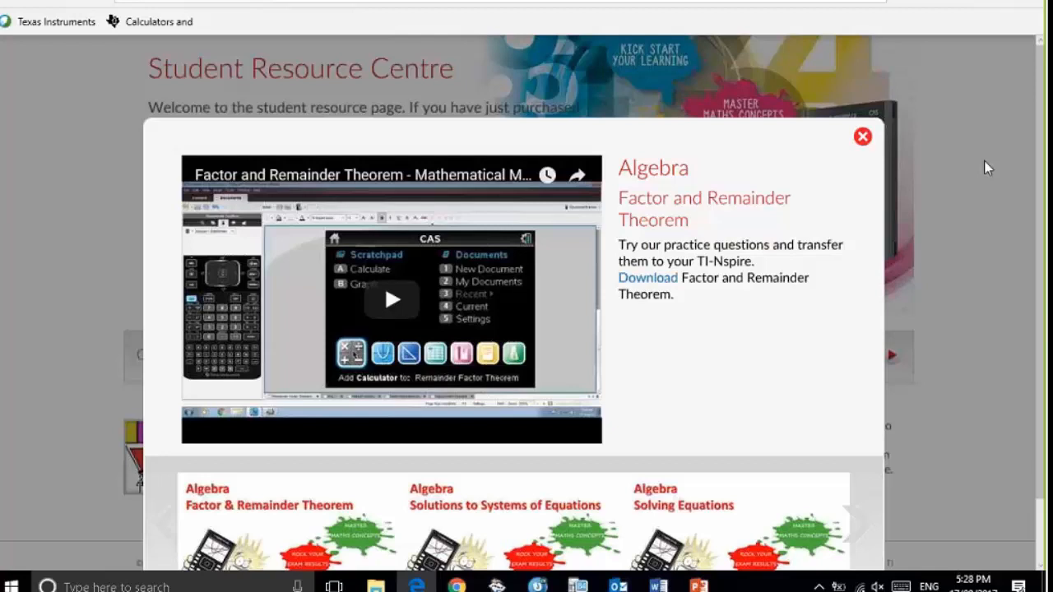
mouse_move(803, 359)
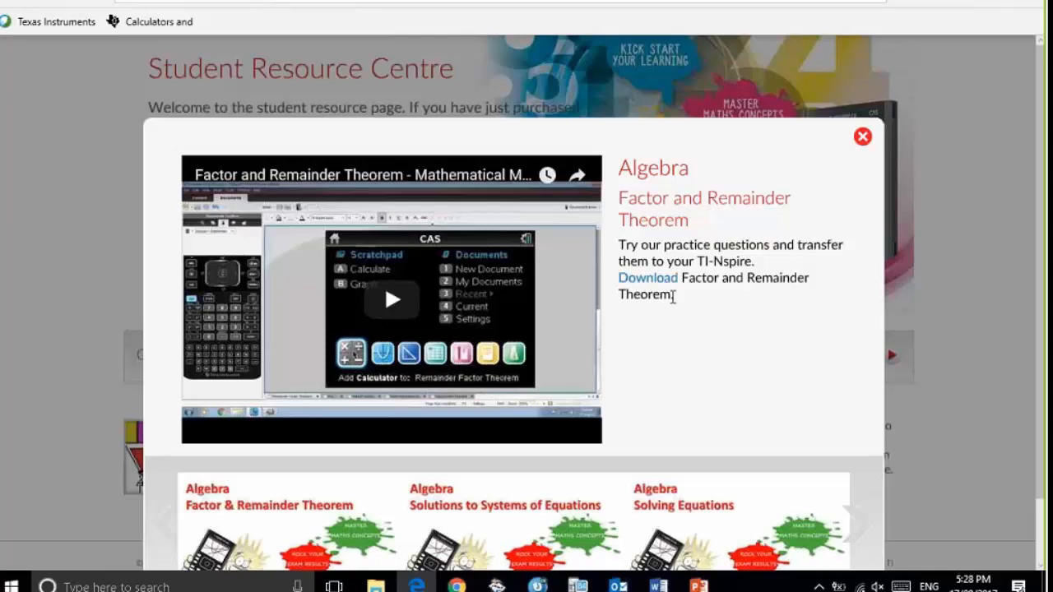
mouse_move(676, 293)
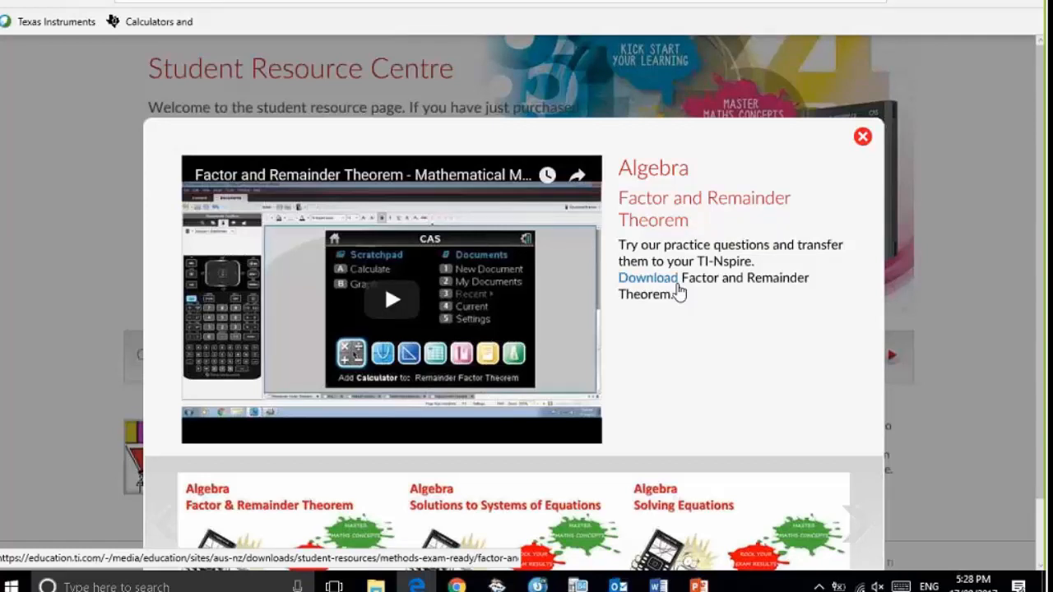
mouse_move(655, 283)
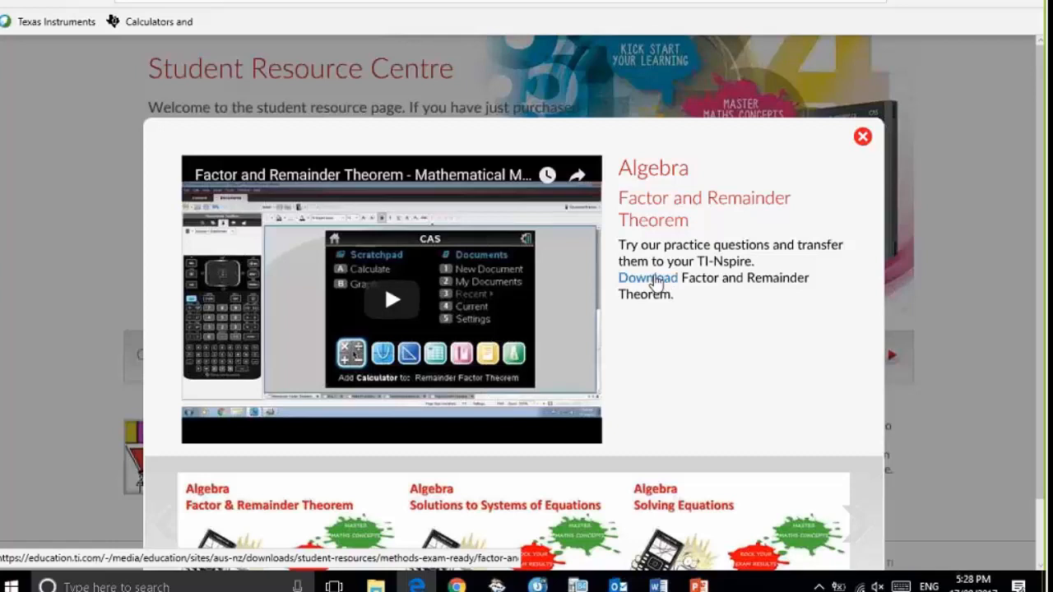
Start the download of the Factor and Remainder Theorem questions .tns file.
click(648, 277)
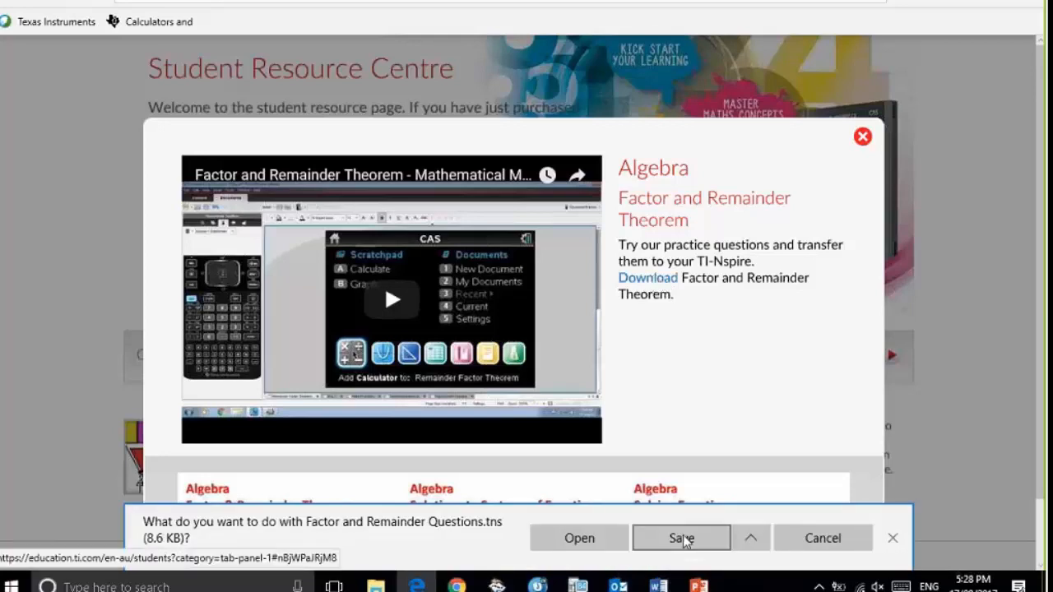
Save Factor and Remainder Questions.tns to the computer and return to the TI education home page.
click(681, 536)
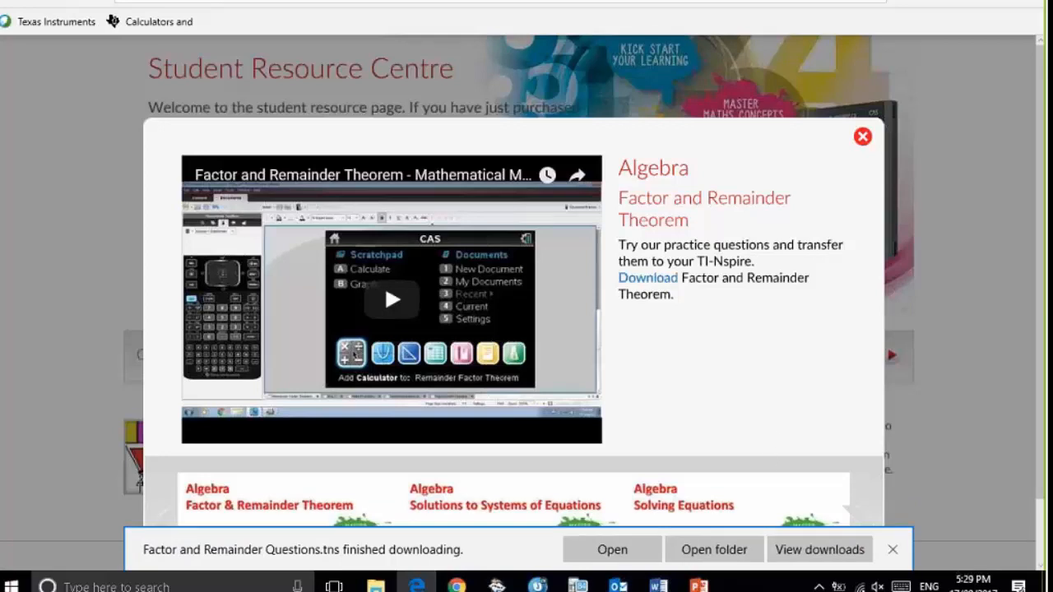
mouse_move(931, 346)
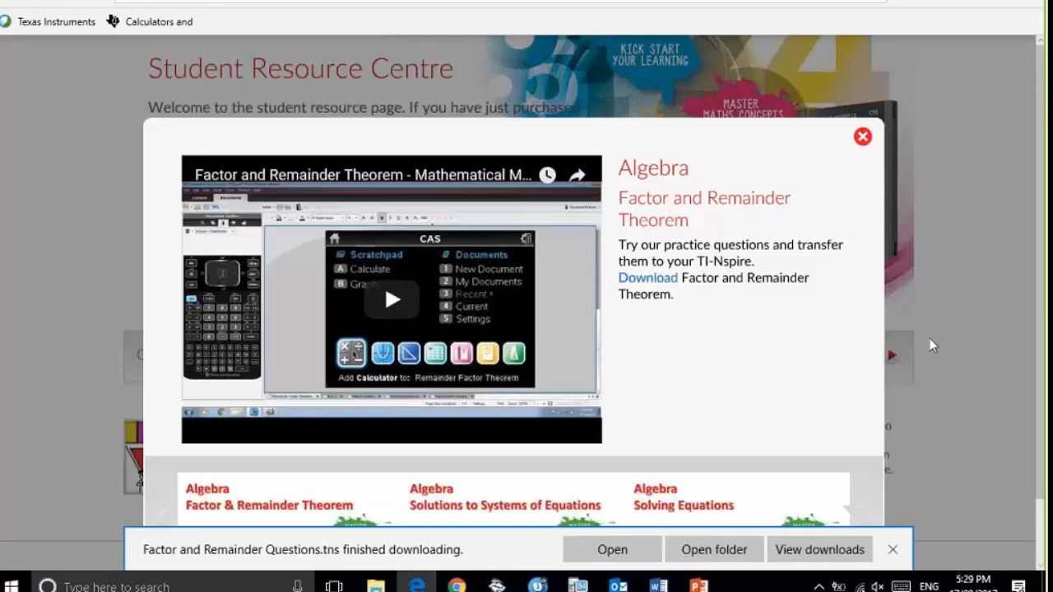
mouse_move(947, 372)
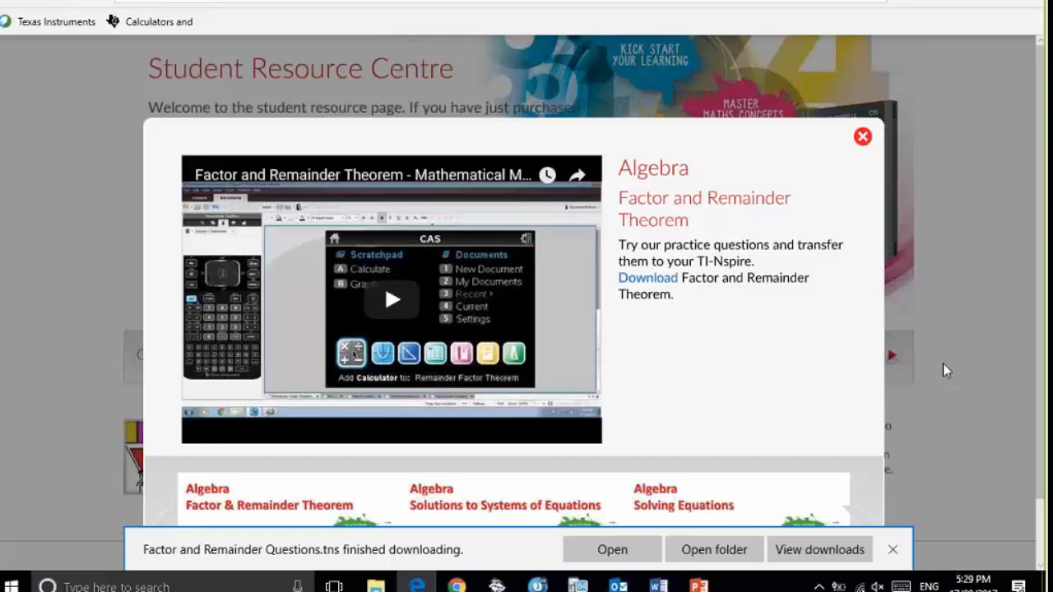
mouse_move(964, 365)
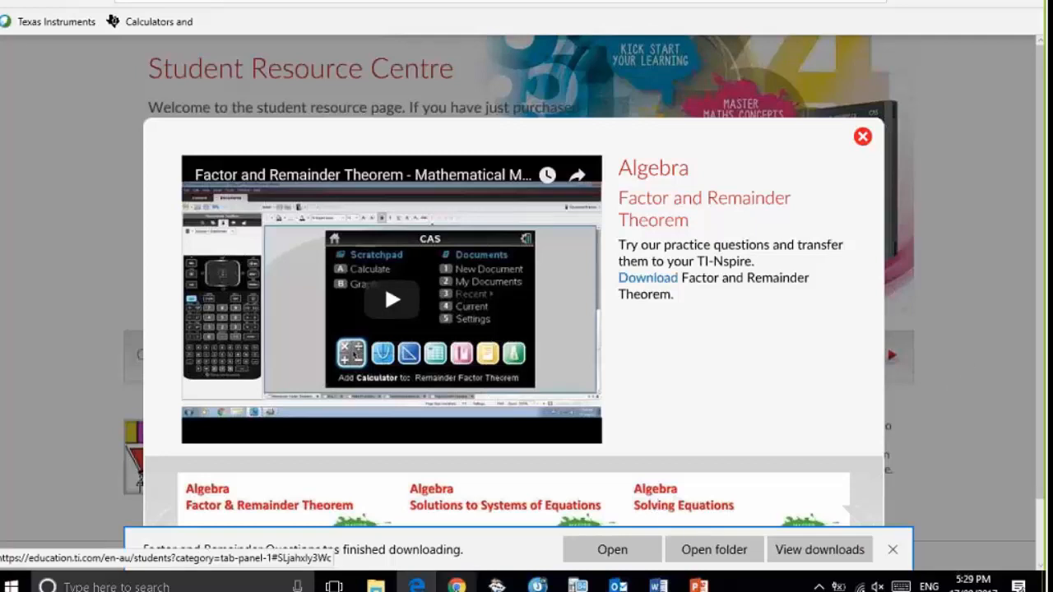
click(862, 135)
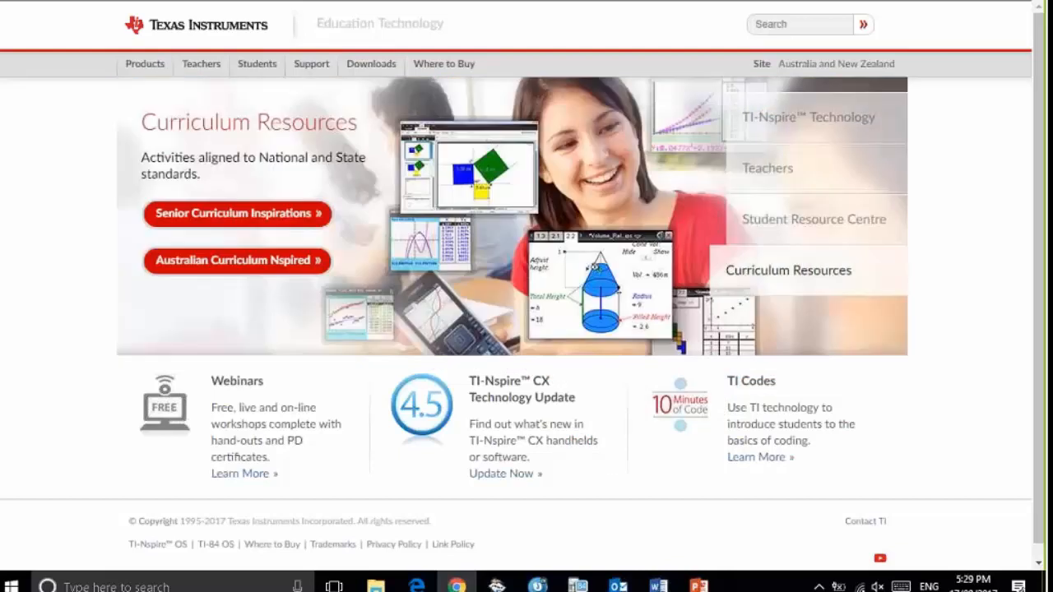
Reach the TI-Nspire Computer Link Software product page via Products > Computer Software.
click(145, 62)
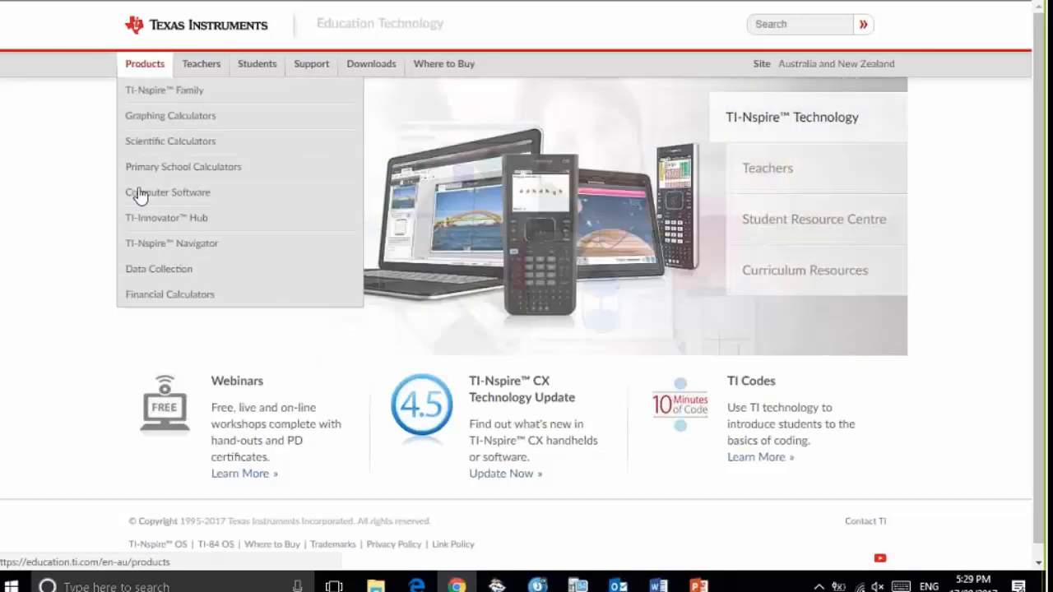
mouse_move(167, 191)
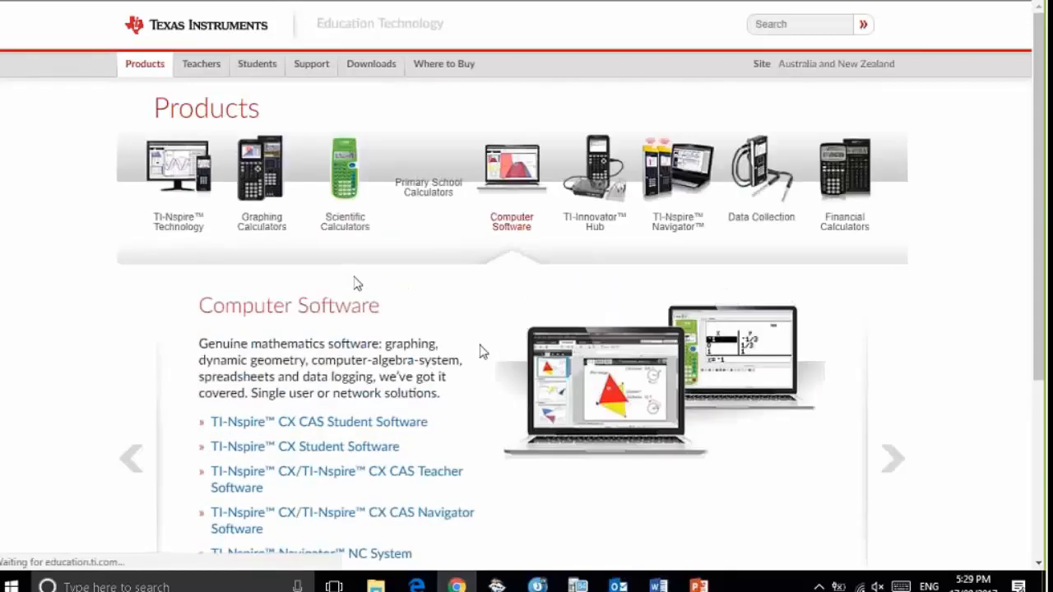
scroll(down, 3)
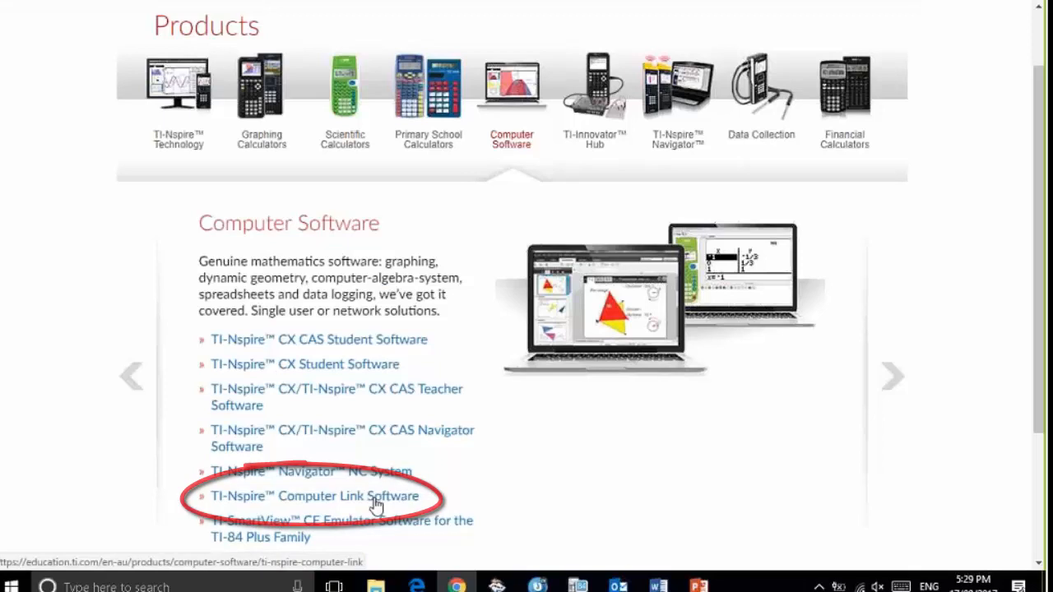
click(316, 495)
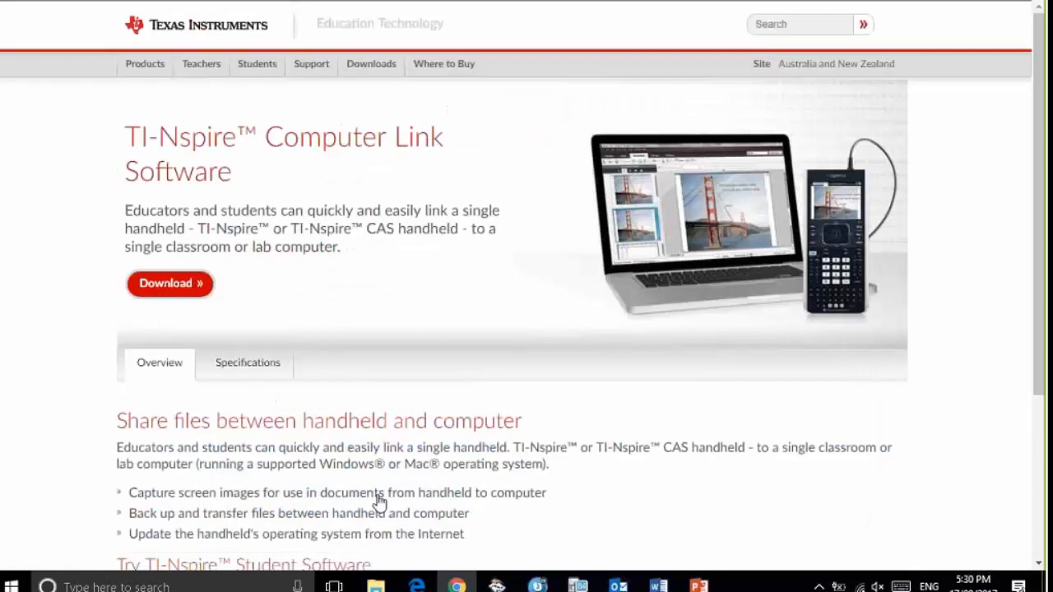
mouse_move(437, 452)
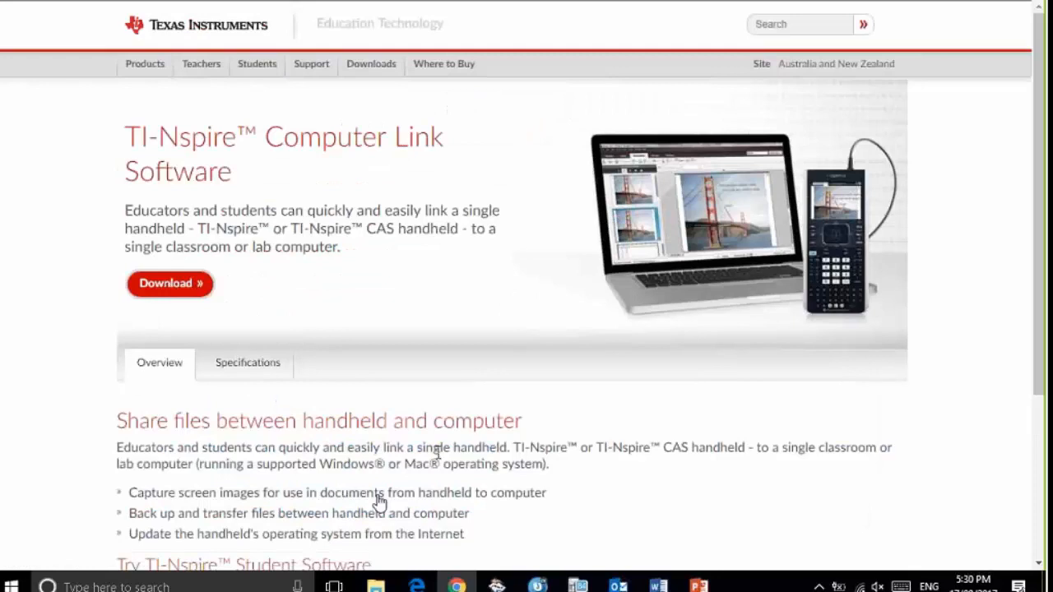
Go to the Computer Link Software downloads page with the Windows and Macintosh installers.
click(169, 282)
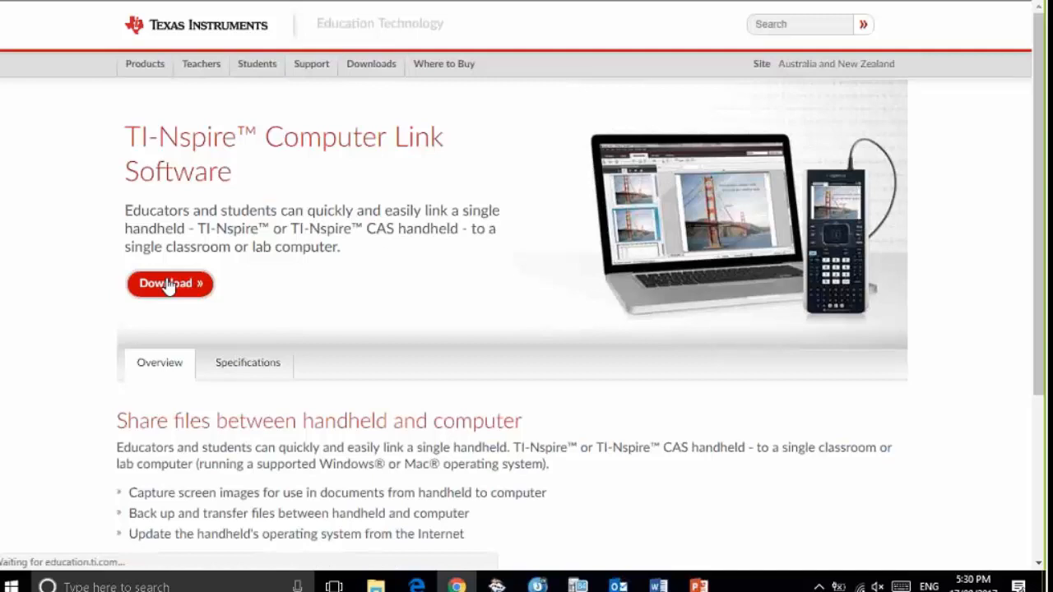
click(170, 283)
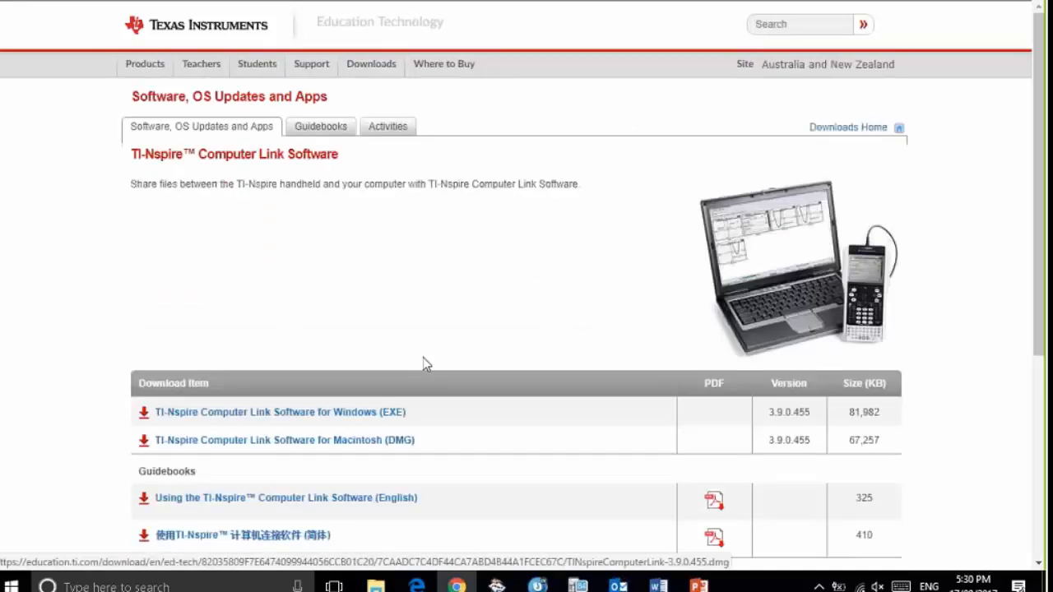
scroll(down, 3)
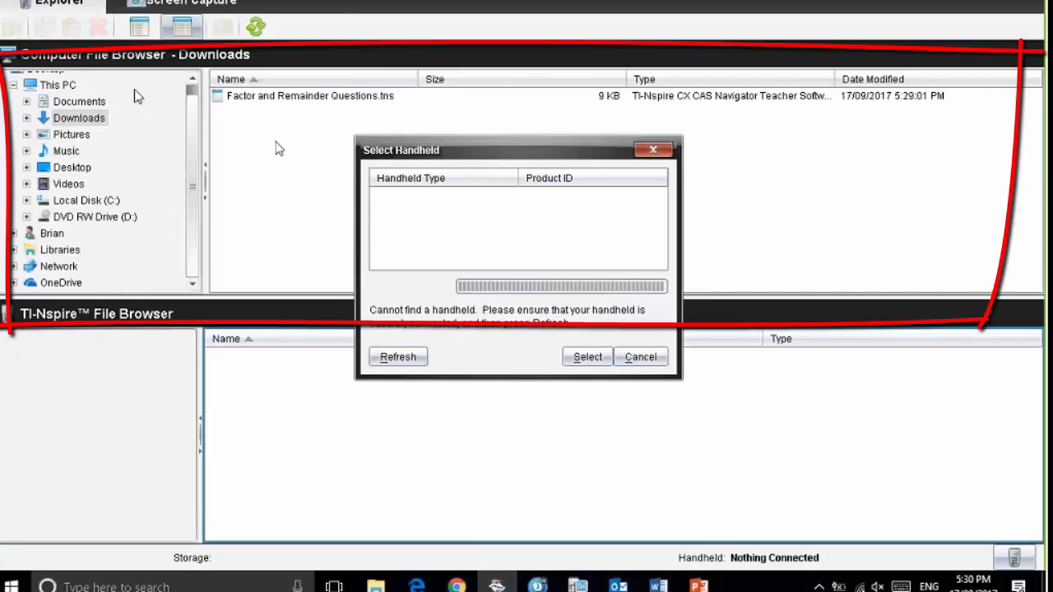
mouse_move(128, 291)
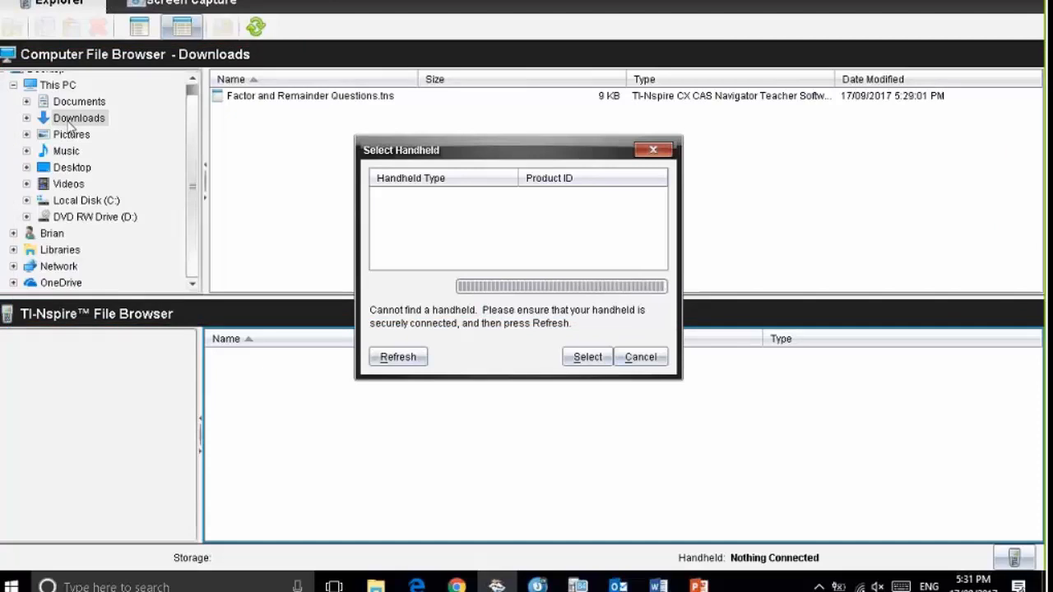
mouse_move(319, 112)
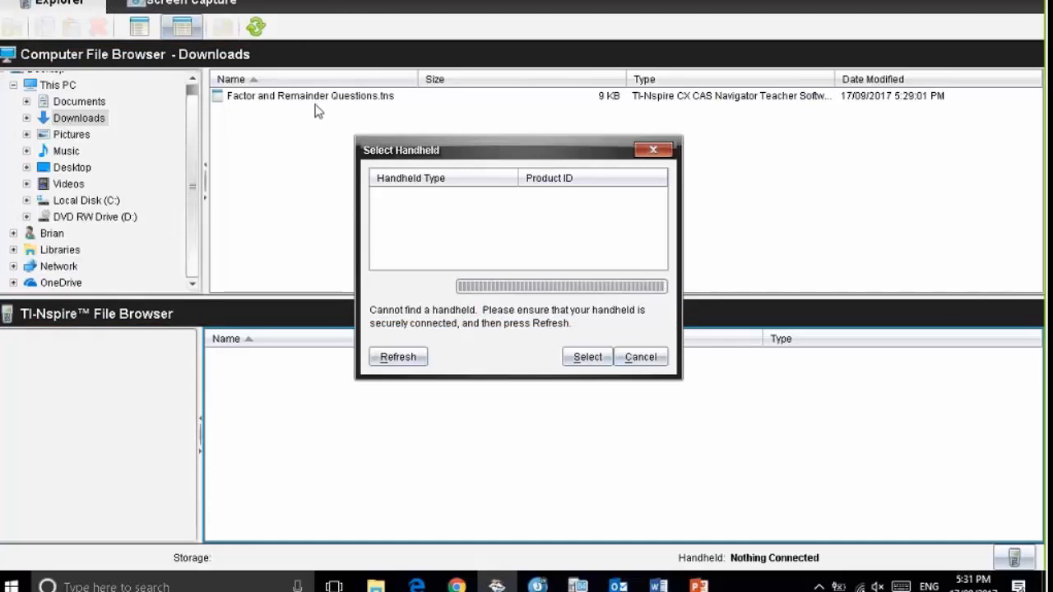
mouse_move(397, 107)
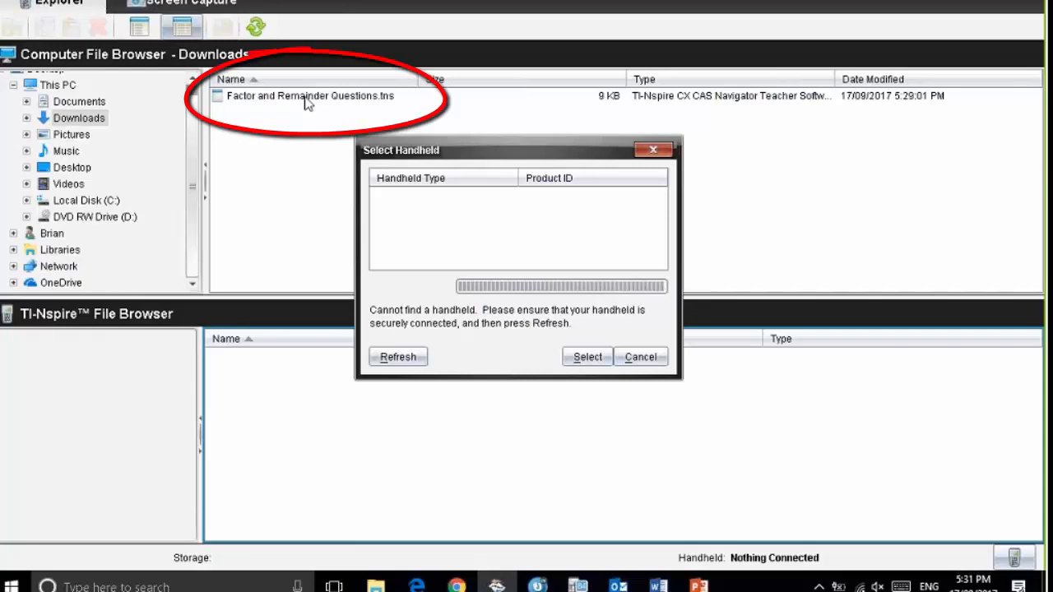
mouse_move(260, 244)
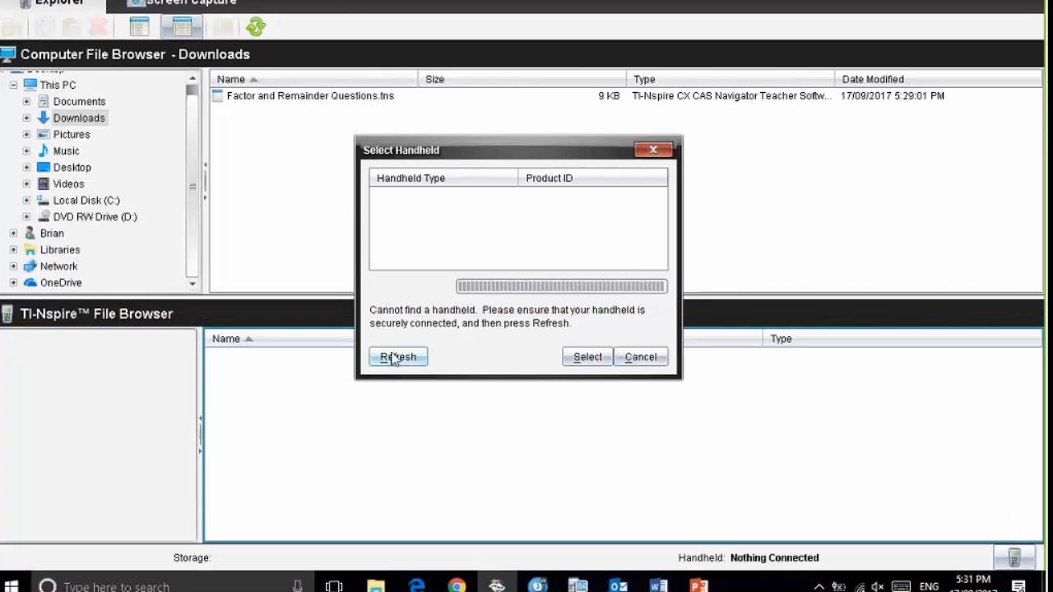
Refresh the Select Handheld dialog and connect to the detected TI-Nspire CX CAS.
click(398, 356)
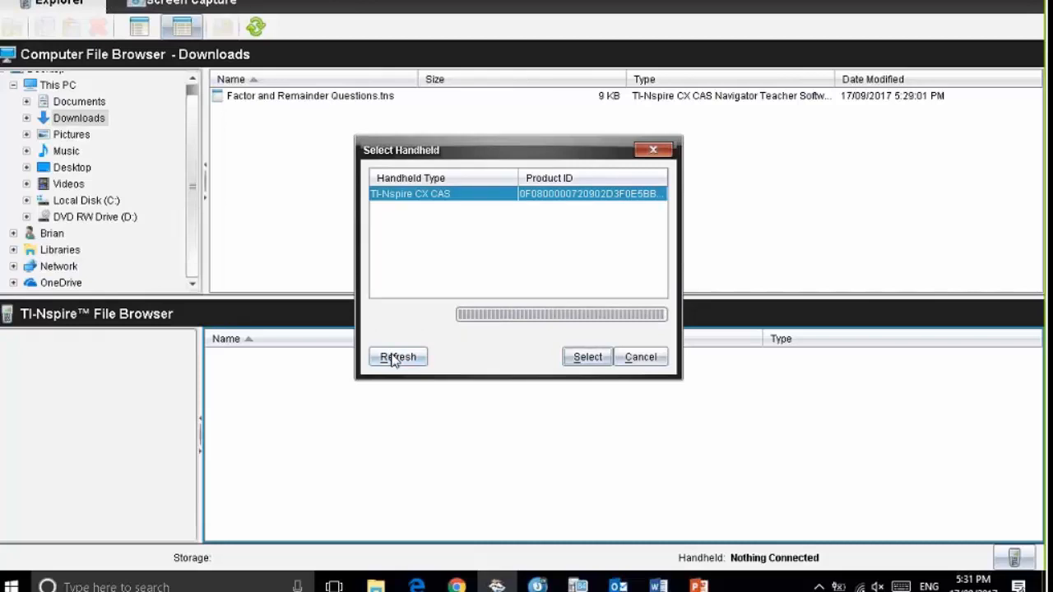
mouse_move(459, 300)
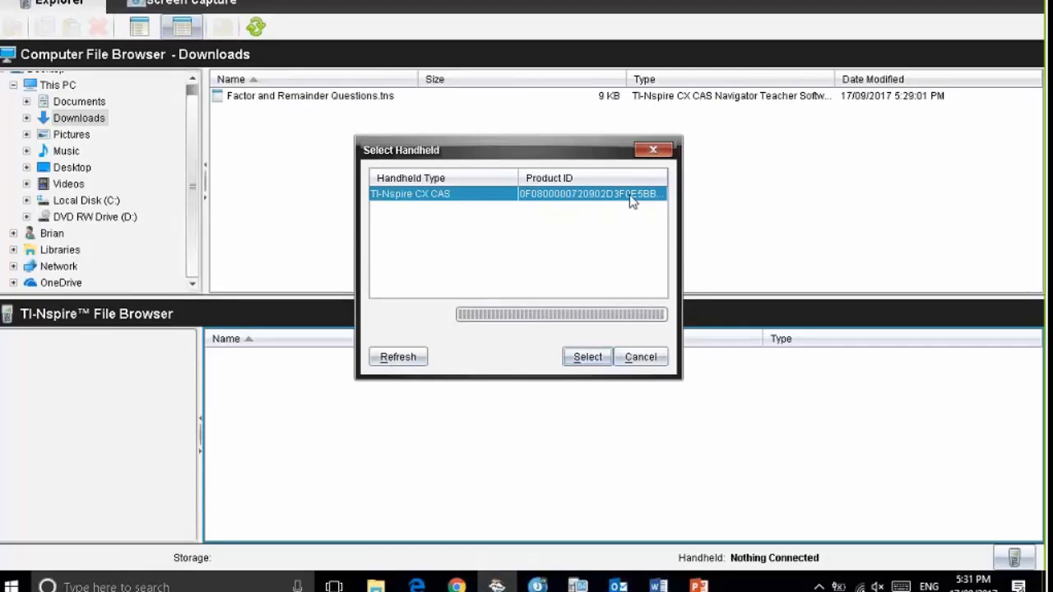
mouse_move(572, 377)
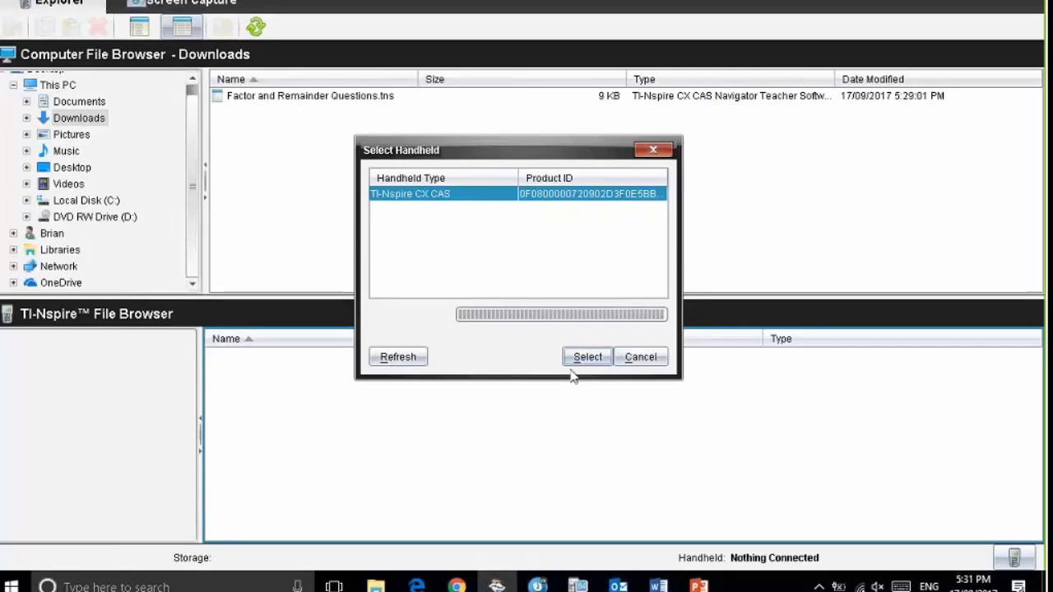
click(585, 355)
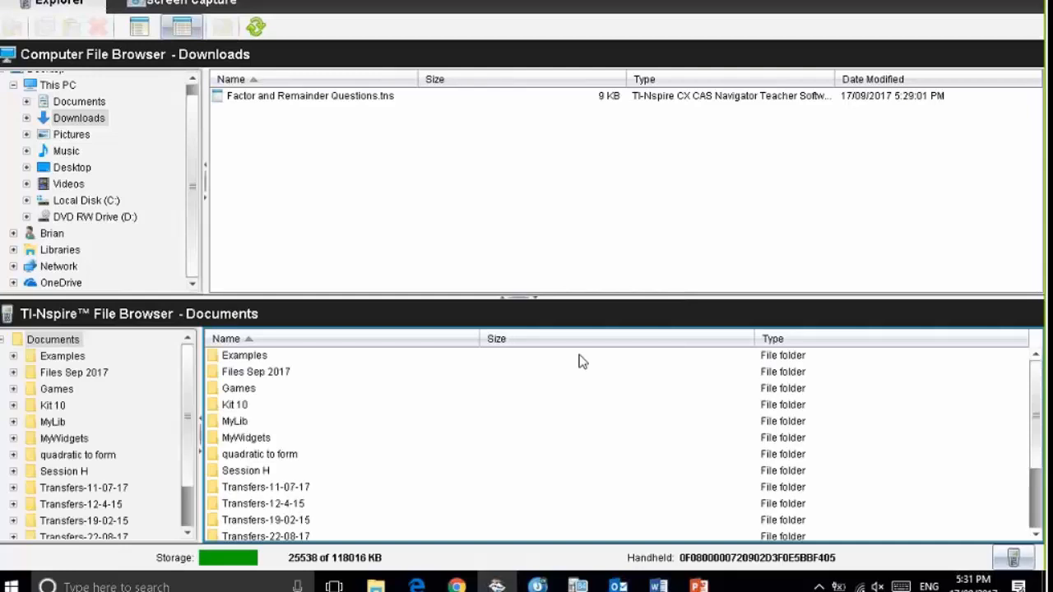
mouse_move(94, 368)
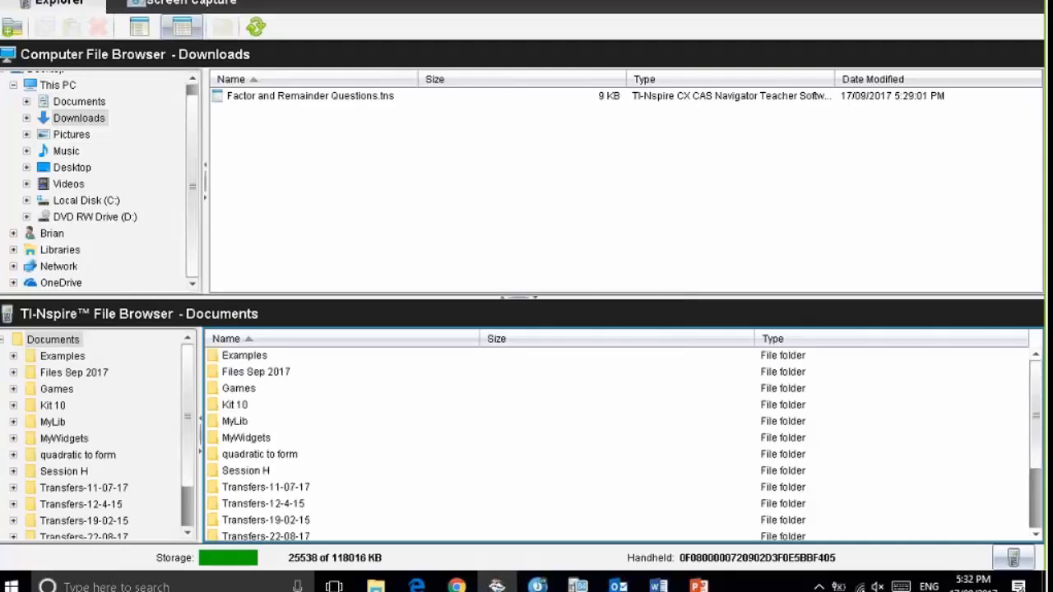
Scroll the handheld's Documents list to reveal .tns files like 3D graphing and Unit Sine.
scroll(down, 3)
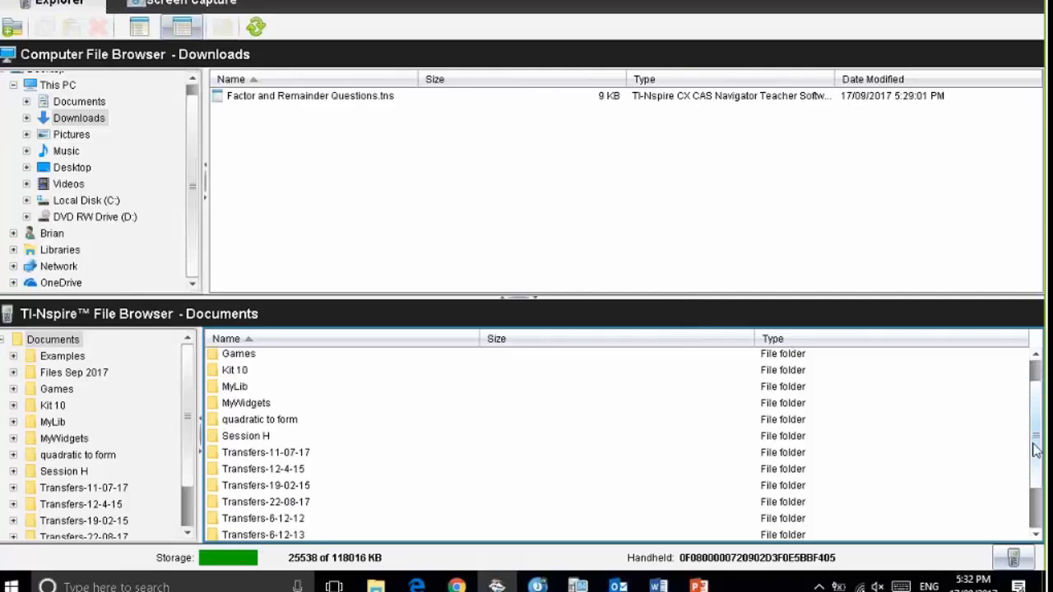
scroll(down, 3)
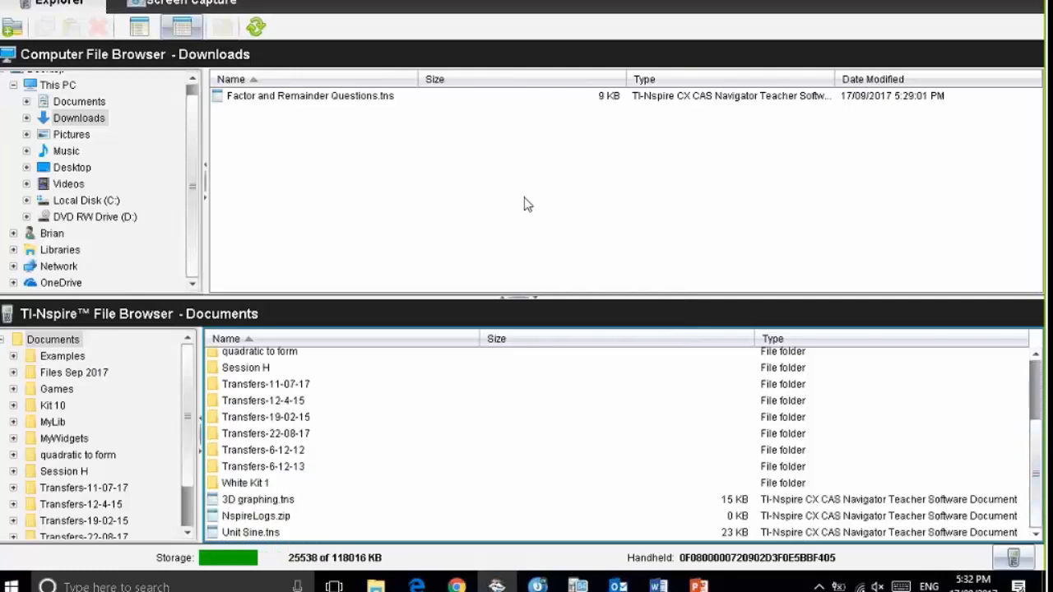